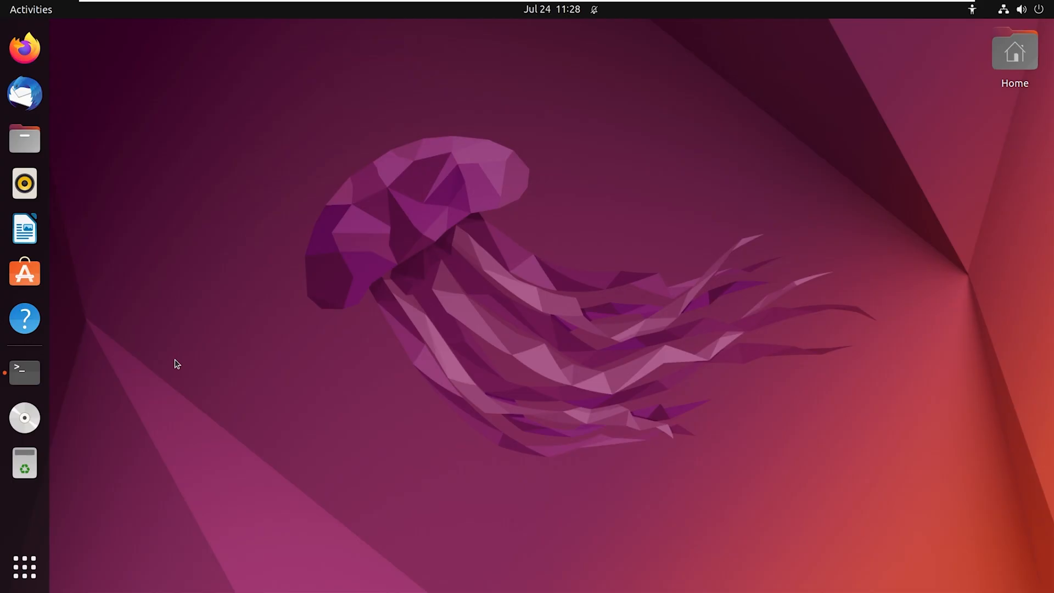
Open a terminal and run 'sudo apt update' to refresh package lists.
{"action": "left_click", "coordinate": [24, 372]}
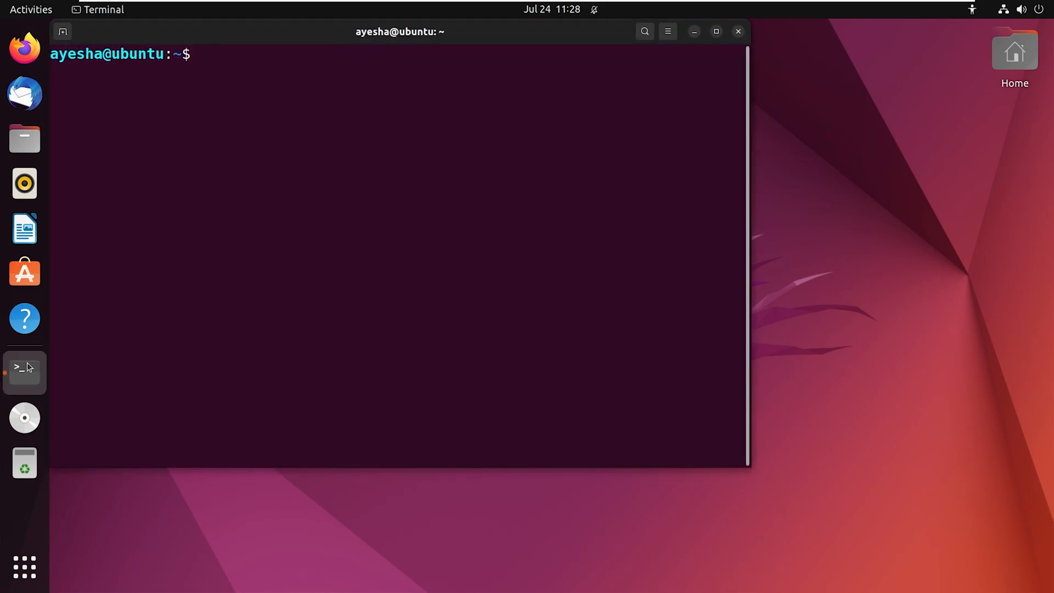
{"action": "type", "text": "sudo"}
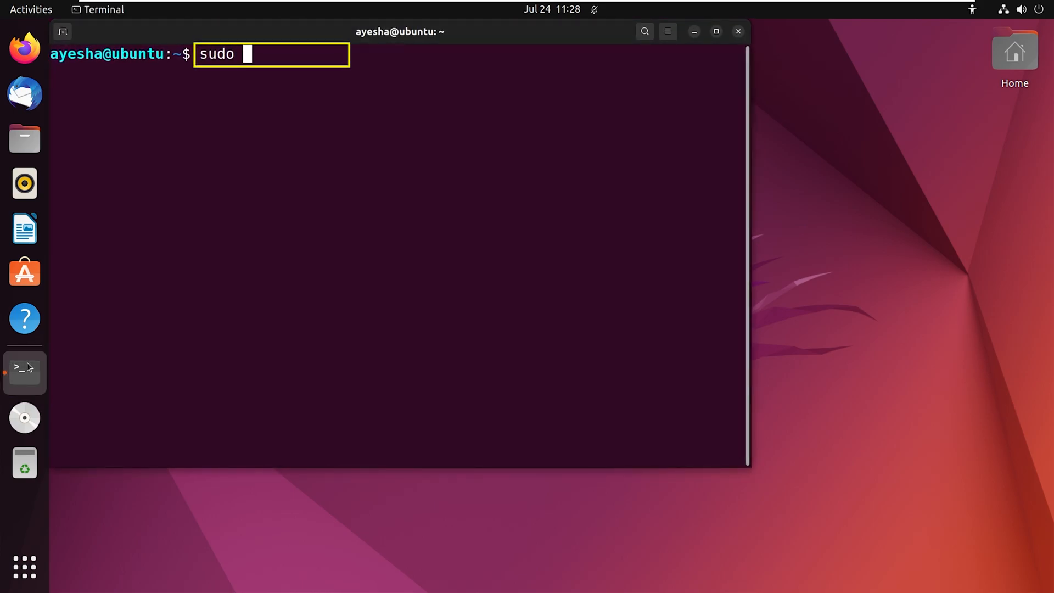
{"action": "type", "text": "apt upd"}
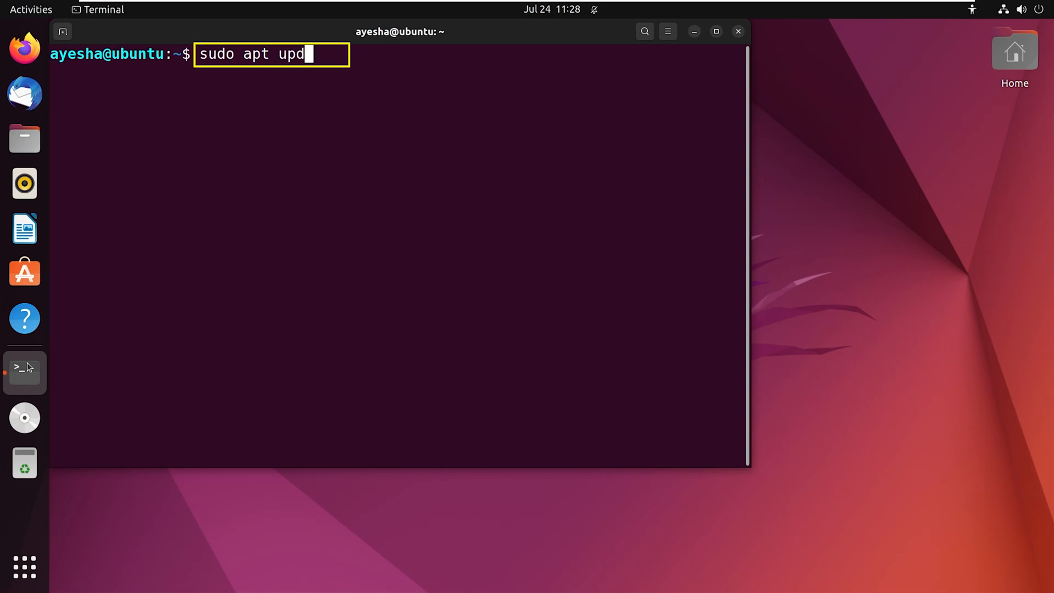
{"action": "type", "text": "ate"}
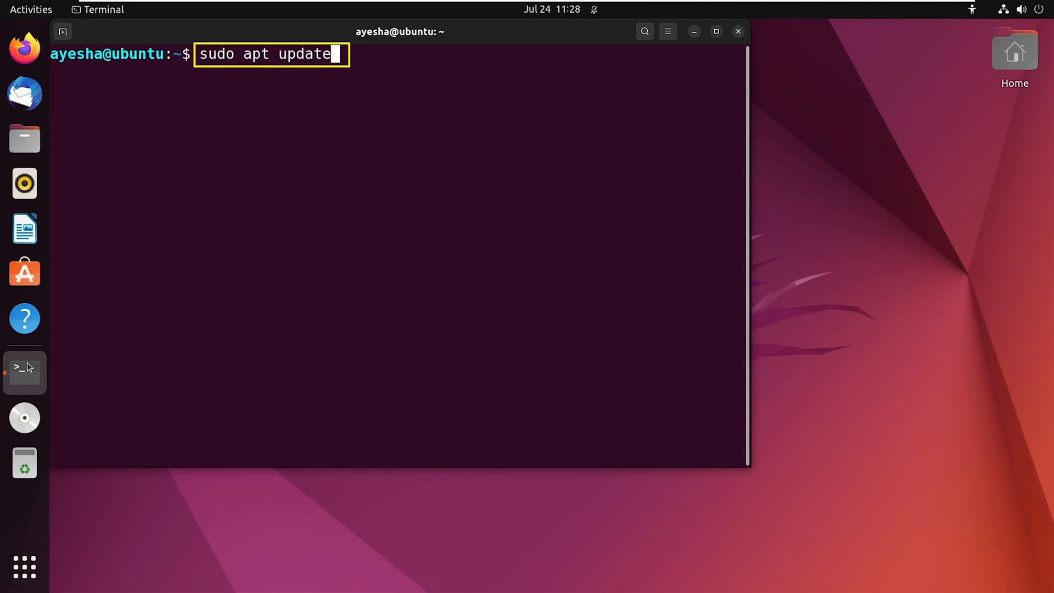
{"action": "key", "text": "Return"}
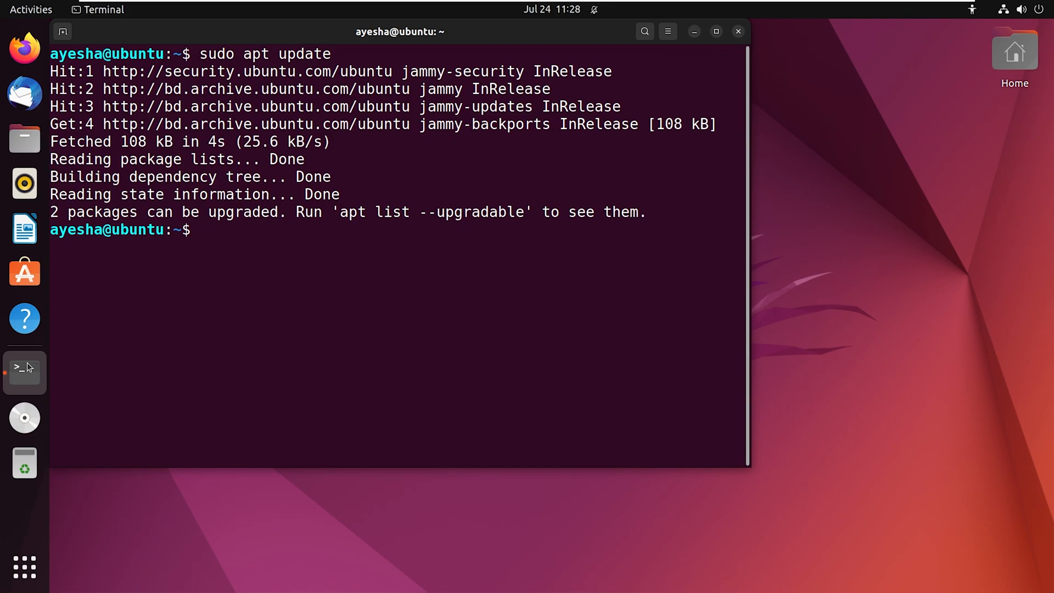
Run 'sudo apt install qtcreator' and confirm installing the packages.
{"action": "type", "text": "sudo ap"}
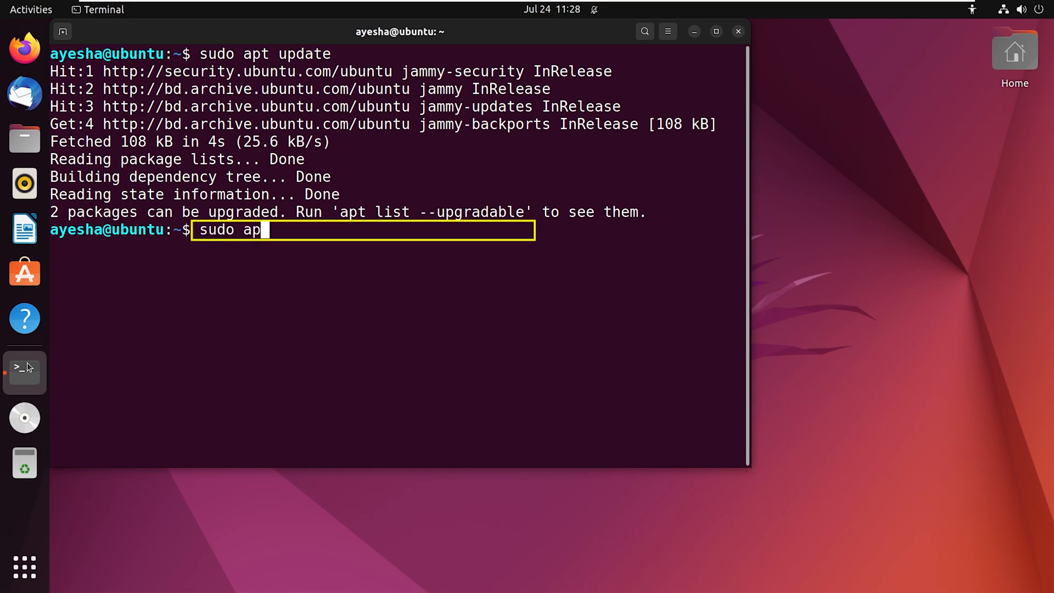
{"action": "type", "text": "t insta"}
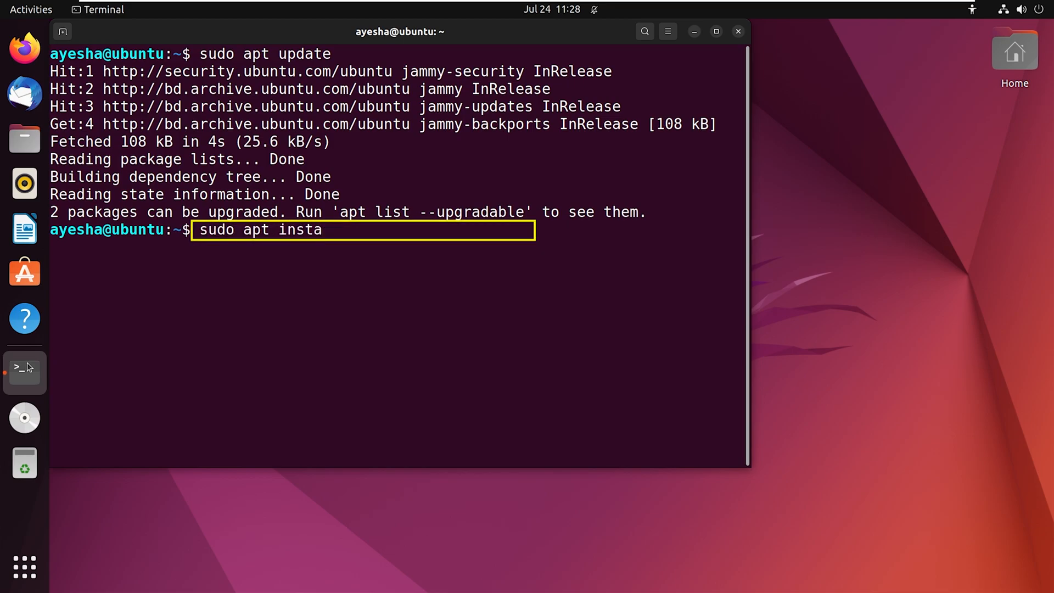
{"action": "type", "text": "ll qtc"}
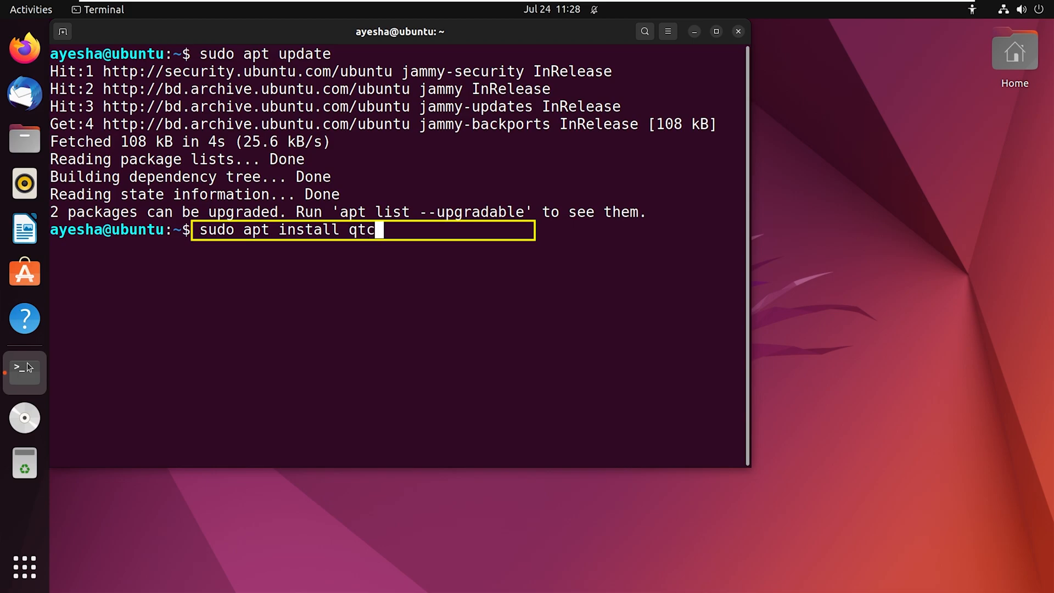
{"action": "key", "text": "Return"}
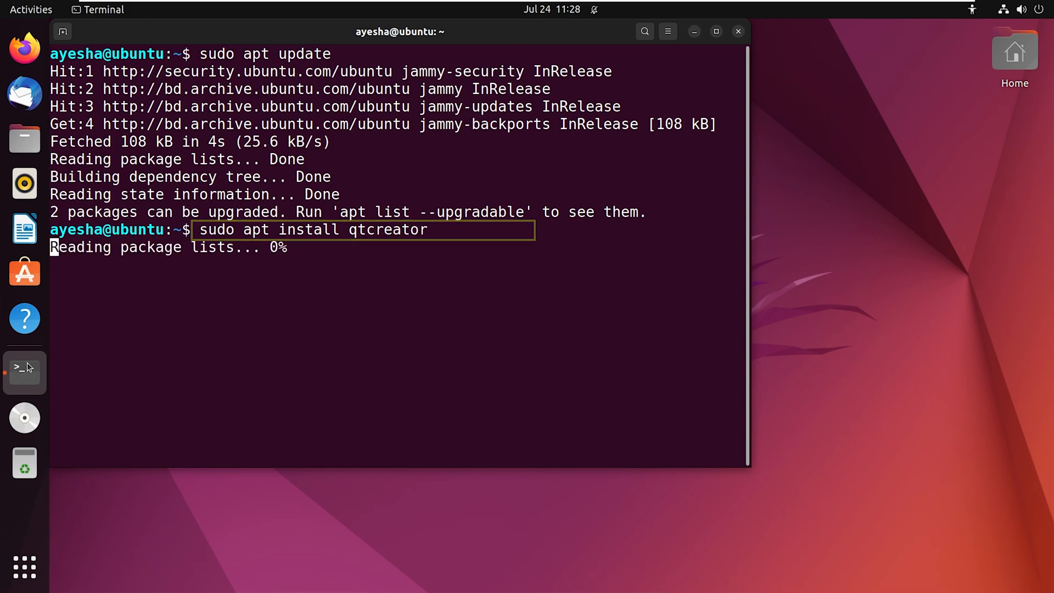
{"action": "key", "text": "Return"}
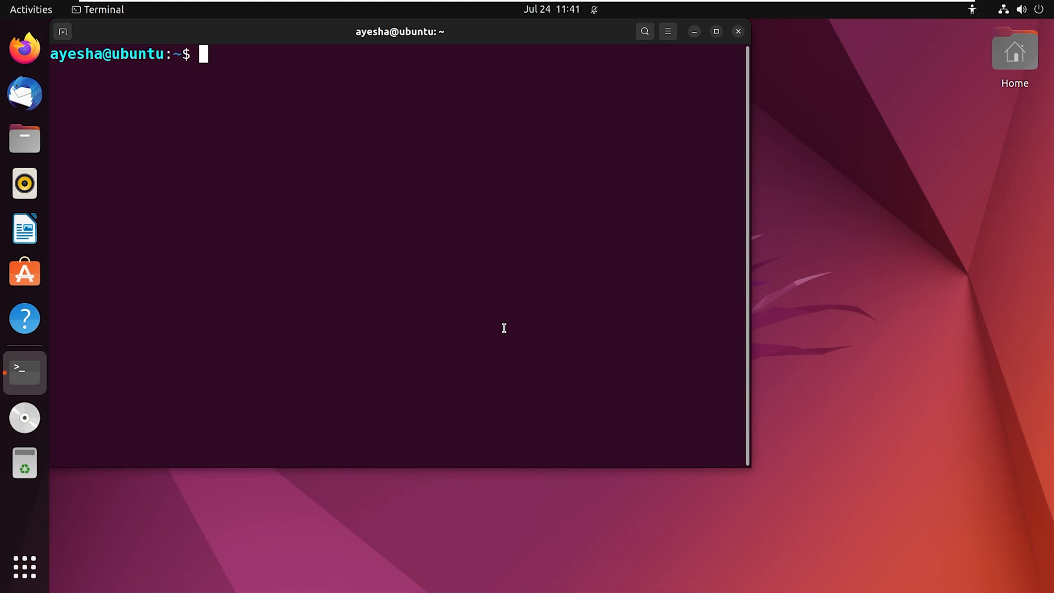
Launch Qt Creator with the 'qtcreator' command, then close its window.
{"action": "type", "text": "qtcreator"}
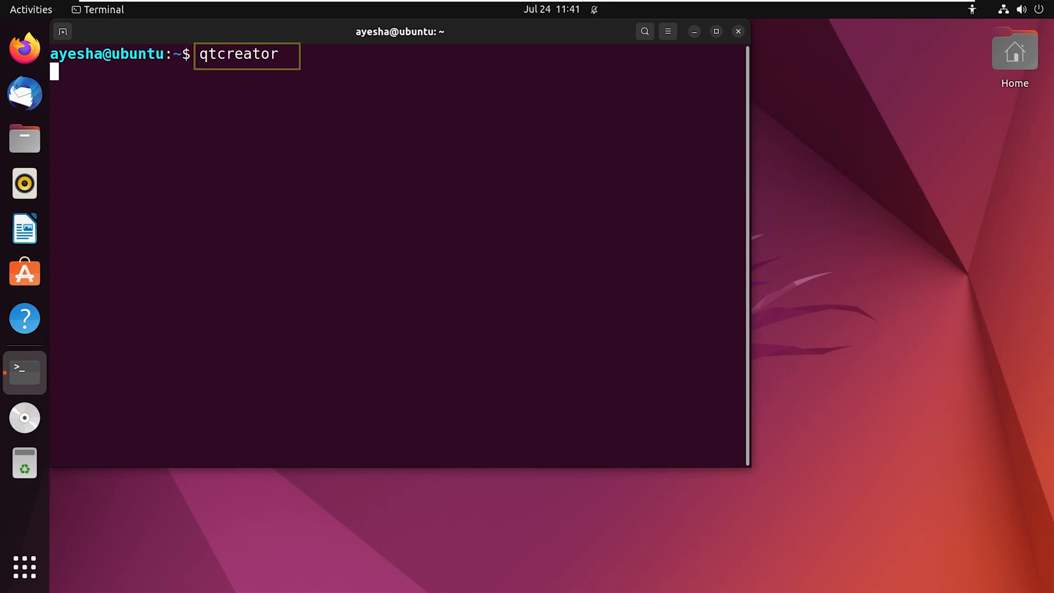
{"action": "key", "text": "Return"}
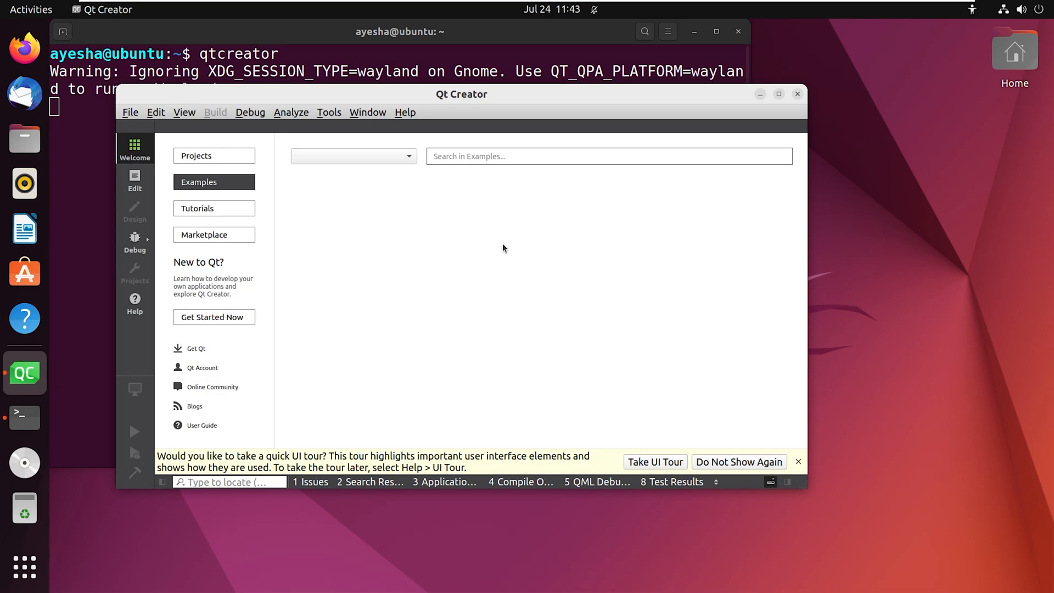
{"action": "mouse_move", "coordinate": [712, 156]}
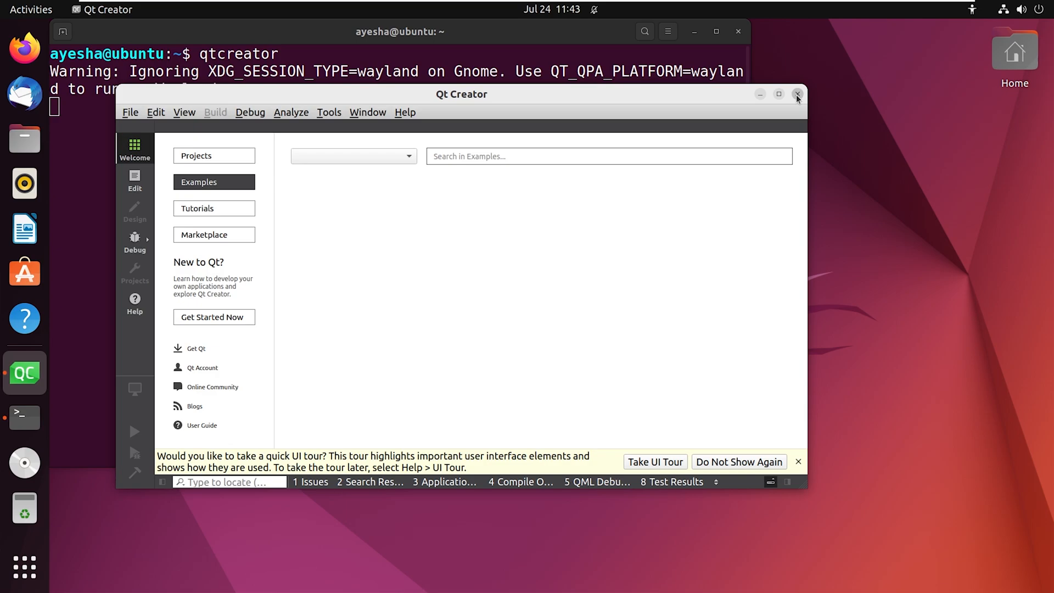
{"action": "left_click", "coordinate": [797, 93]}
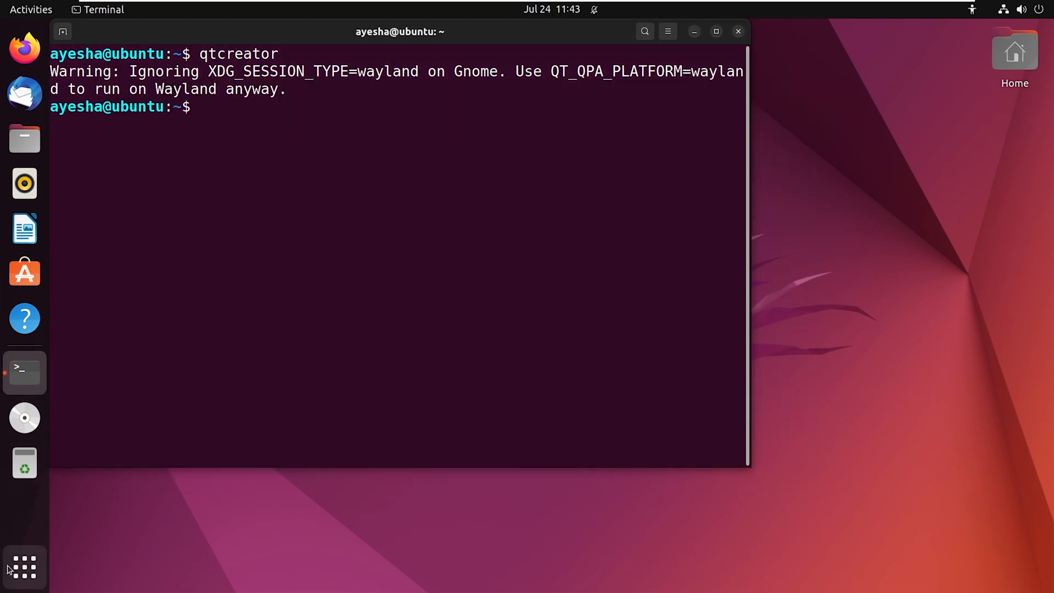
Search the application grid for 'qtcreator' and launch the Qt Creator result.
{"action": "left_click", "coordinate": [24, 566]}
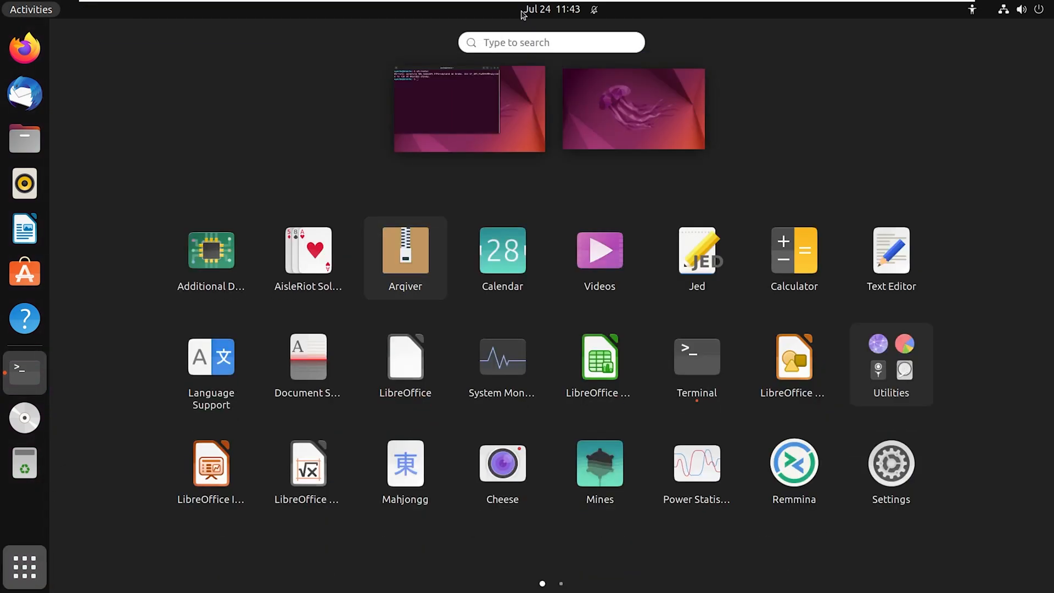
{"action": "left_click", "coordinate": [550, 41]}
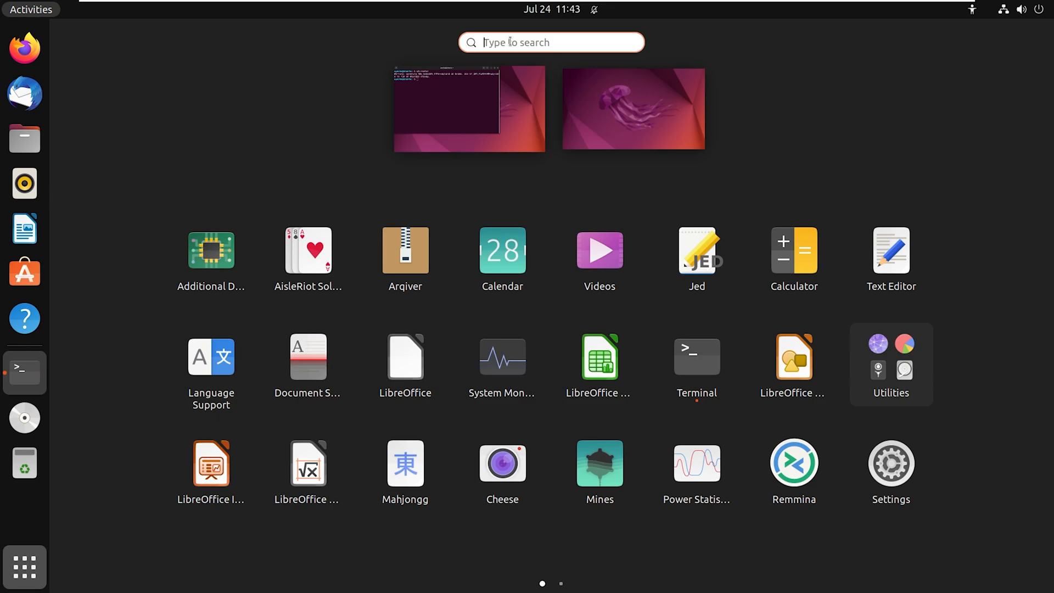
{"action": "type", "text": "qtcreator"}
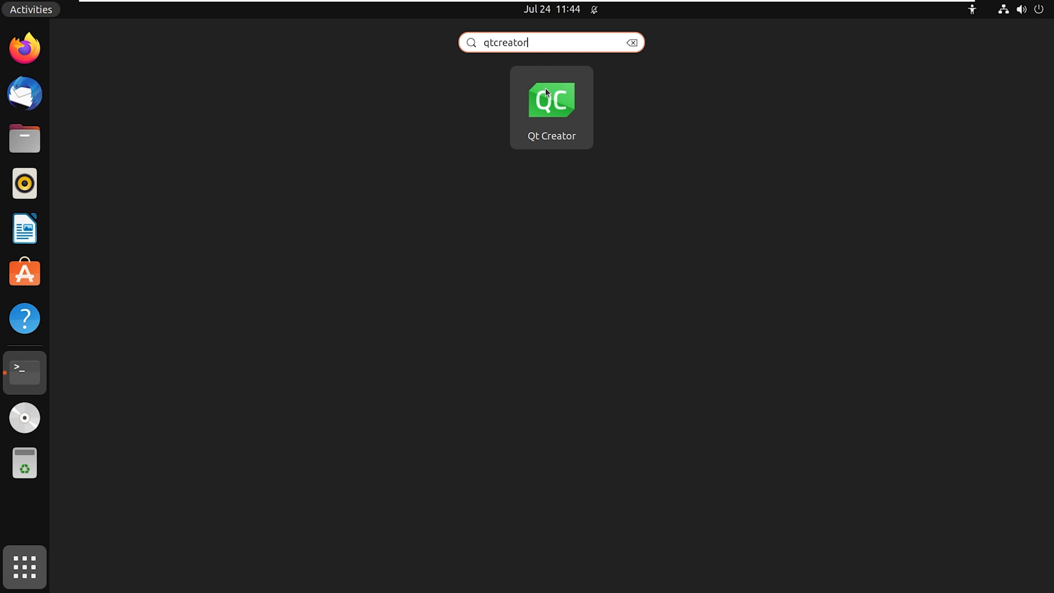
{"action": "left_click", "coordinate": [551, 101]}
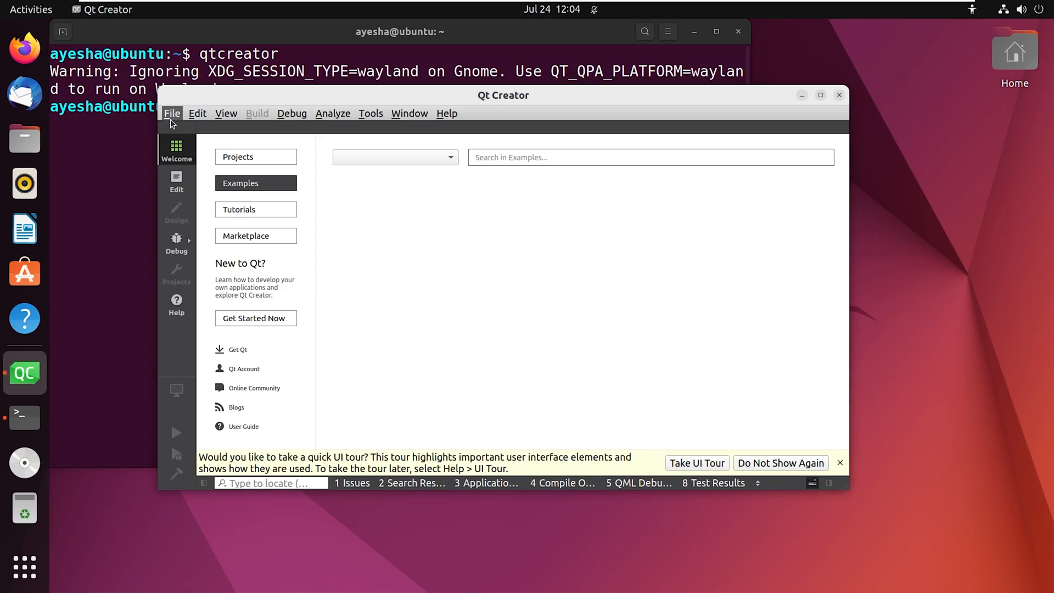
{"action": "mouse_move", "coordinate": [332, 113]}
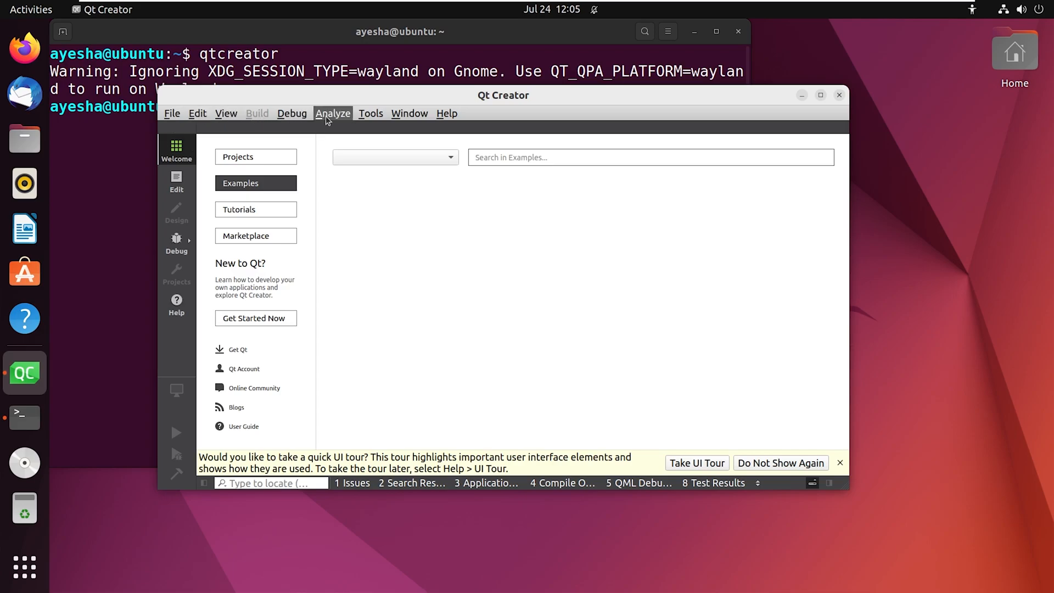
{"action": "mouse_move", "coordinate": [460, 115]}
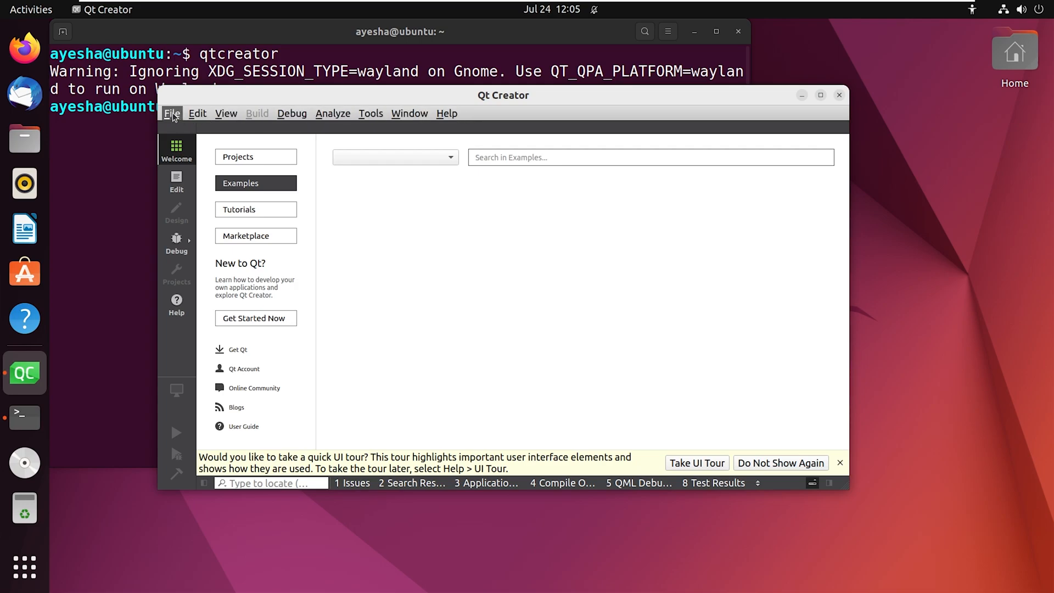
Choose File > New File or Project… in Qt Creator.
{"action": "left_click", "coordinate": [171, 113]}
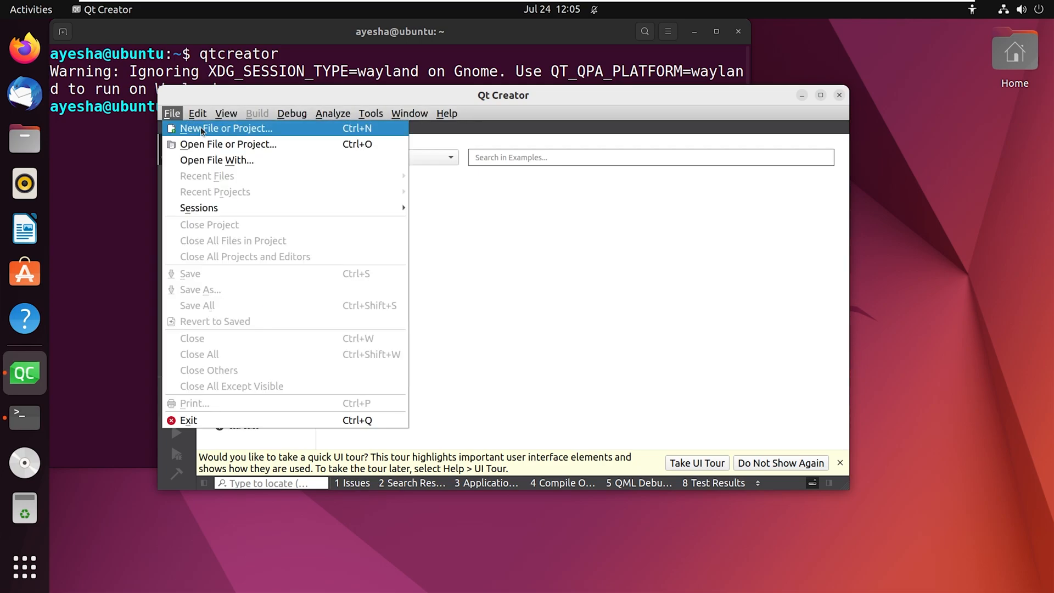
{"action": "left_click", "coordinate": [227, 128]}
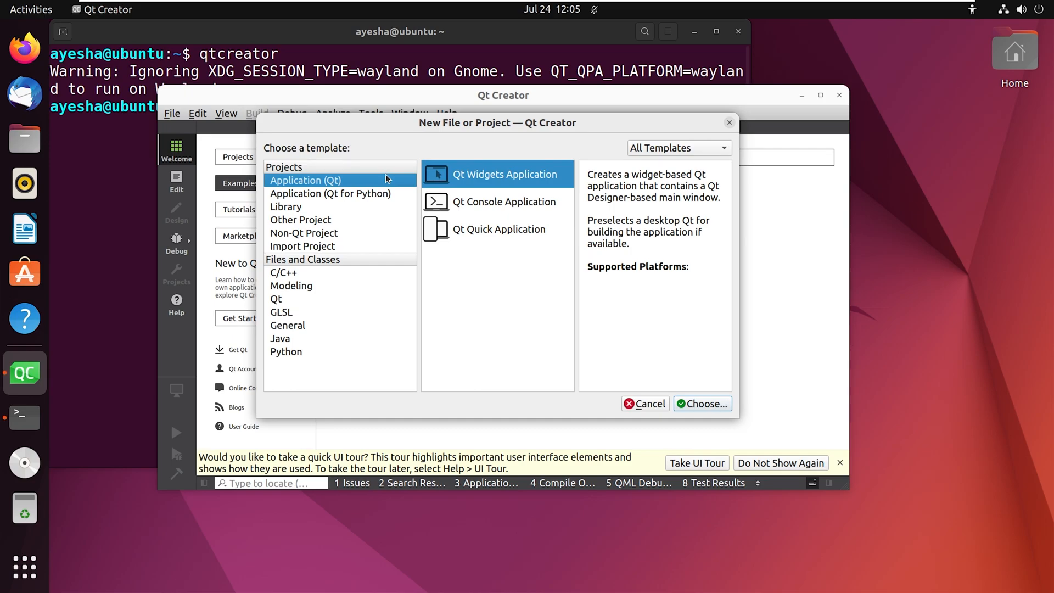
{"action": "mouse_move", "coordinate": [372, 336]}
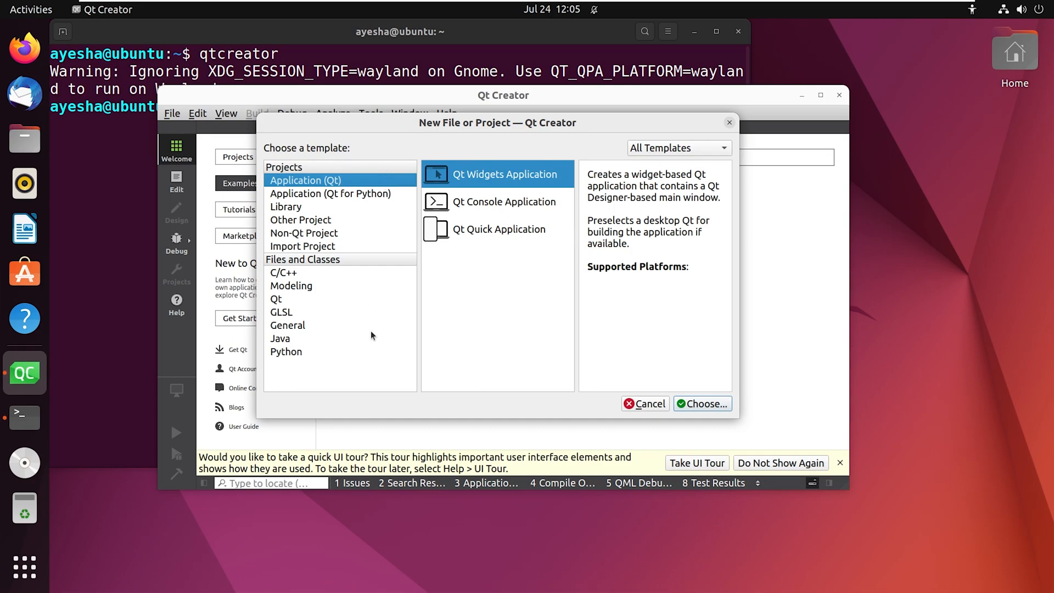
{"action": "mouse_move", "coordinate": [423, 332]}
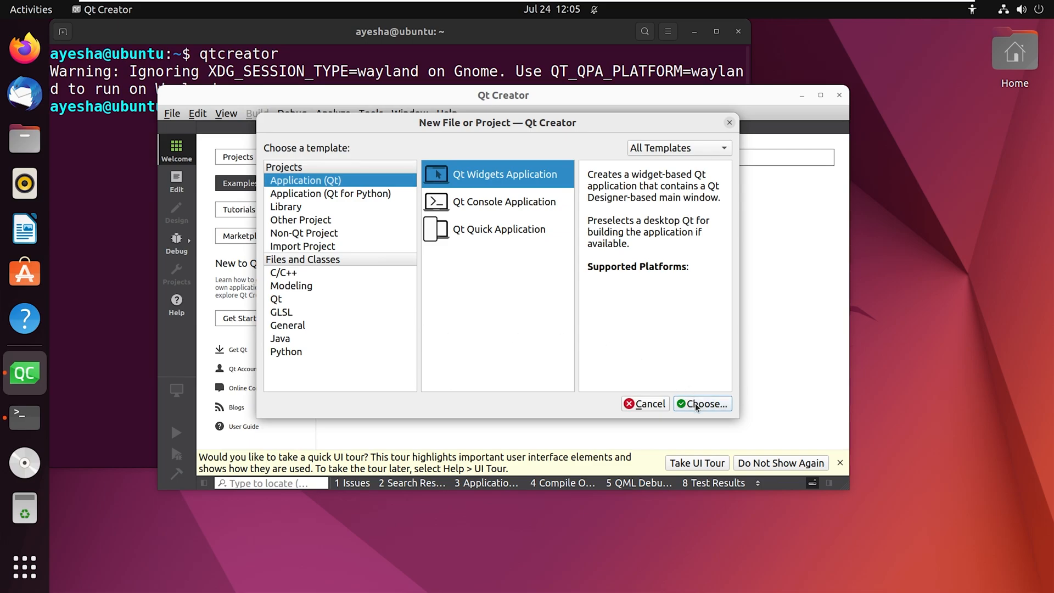
Proceed with Qt Widgets Application to the Project Location page, then close the wizard.
{"action": "left_click", "coordinate": [702, 404]}
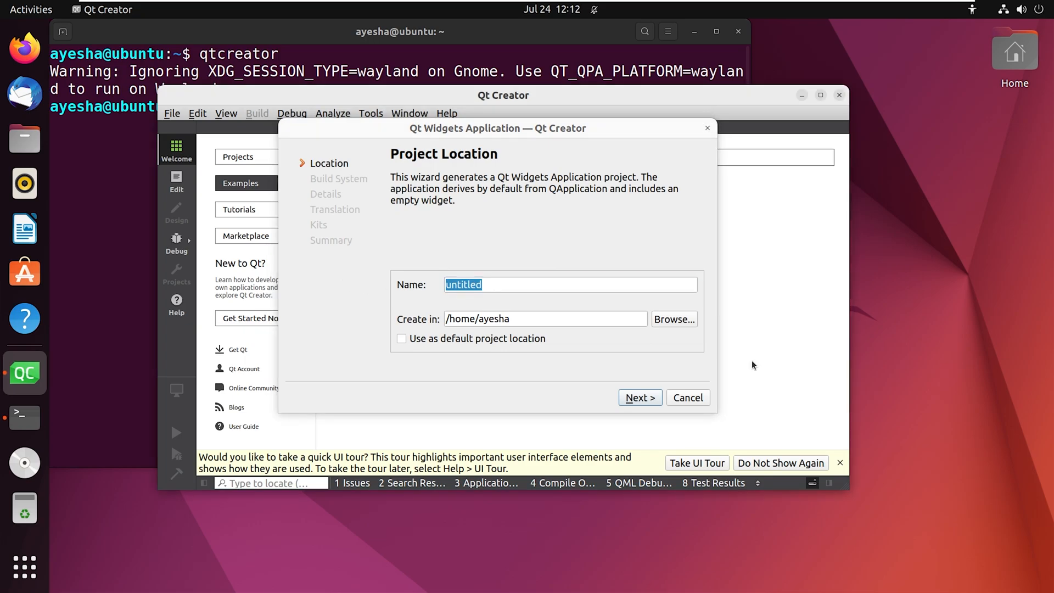
{"action": "mouse_move", "coordinate": [711, 165]}
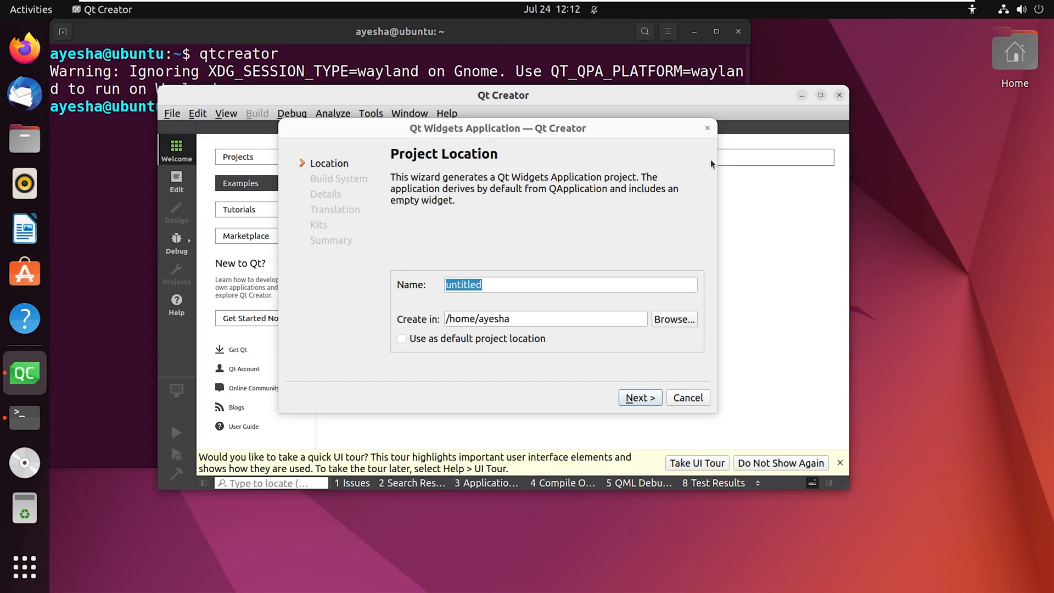
{"action": "left_click", "coordinate": [687, 397]}
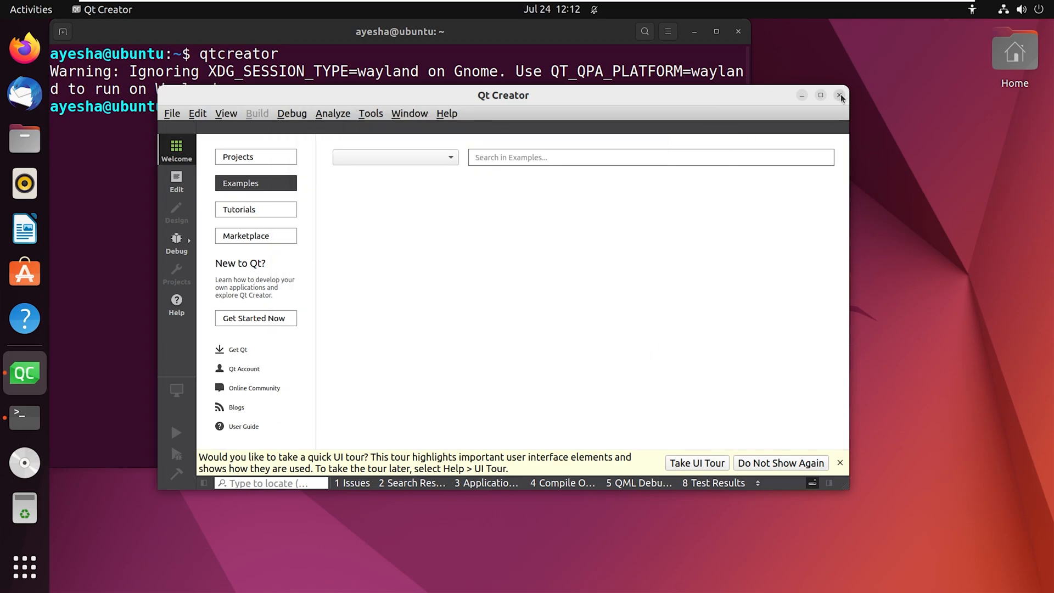
Quit Qt Creator and run 'sudo apt remove qtcreator', answering y to continue.
{"action": "left_click", "coordinate": [841, 95]}
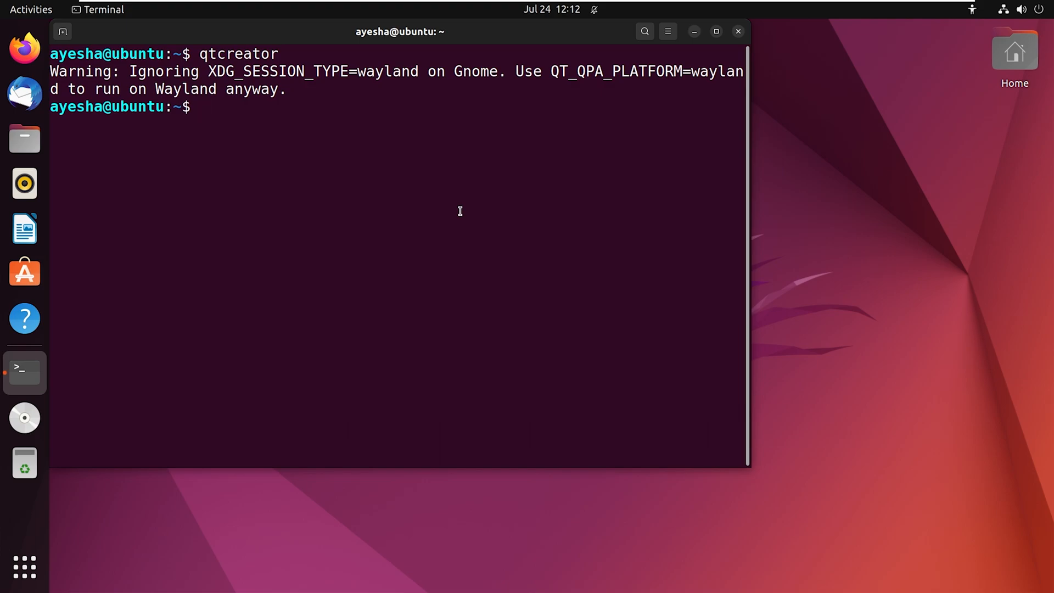
{"action": "type", "text": "sudo"}
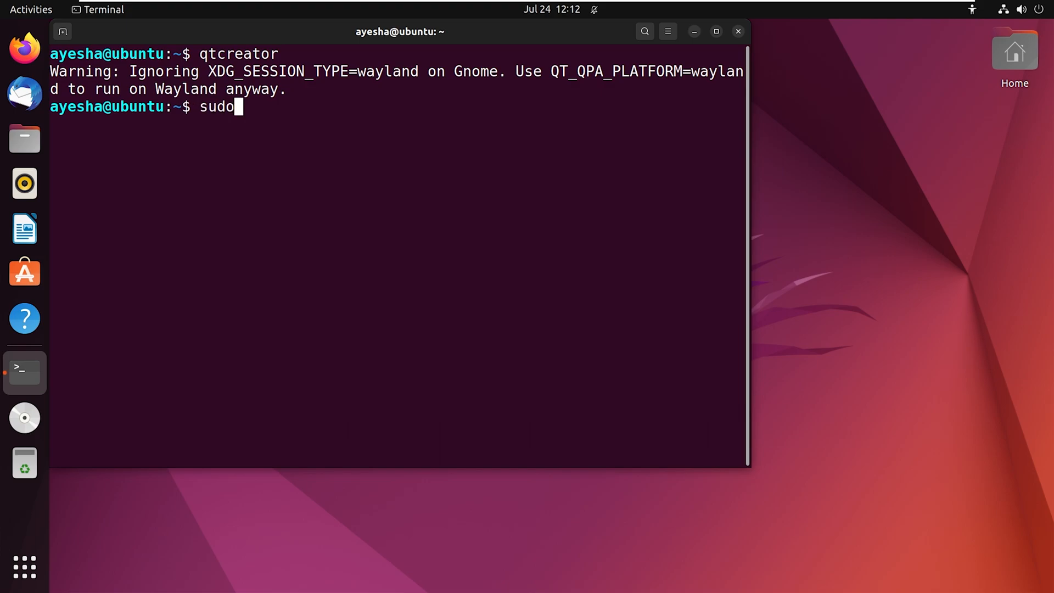
{"action": "type", "text": "apt"}
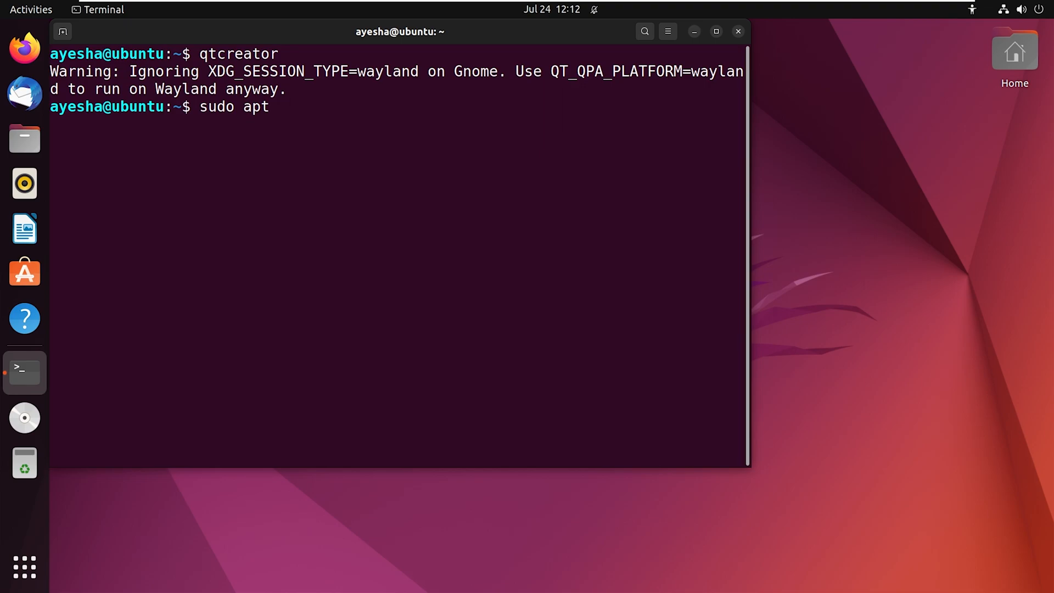
{"action": "type", "text": "remove"}
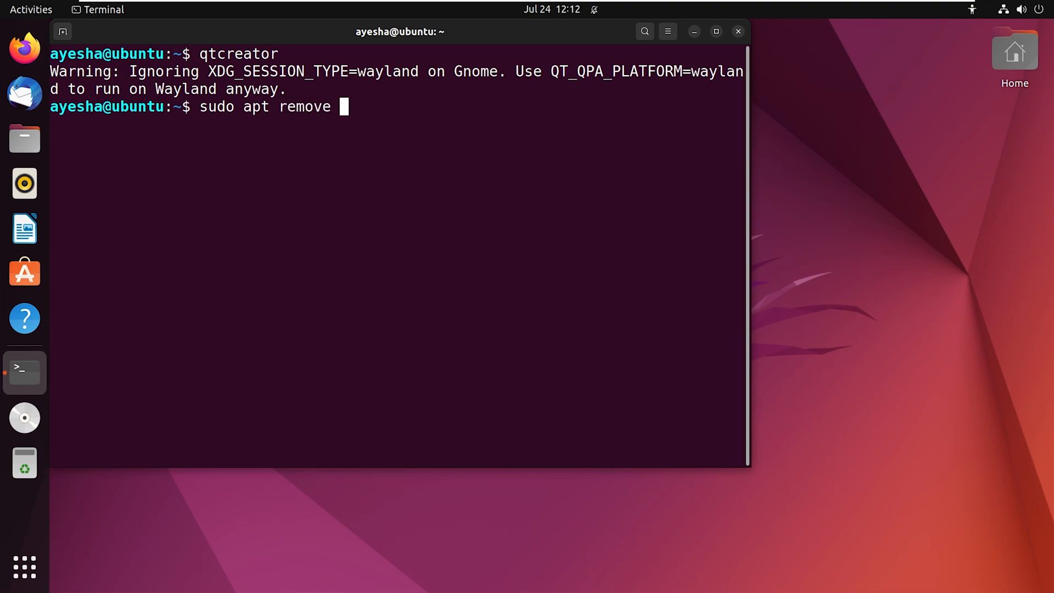
{"action": "type", "text": "qtcreator"}
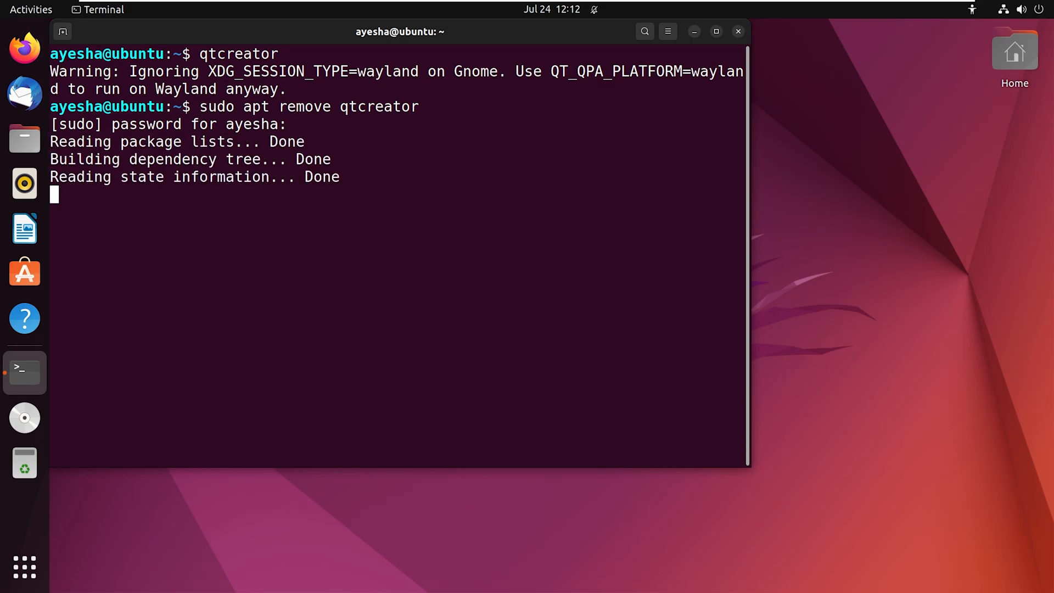
{"action": "type", "text": "you want to continue? [Y/n] y"}
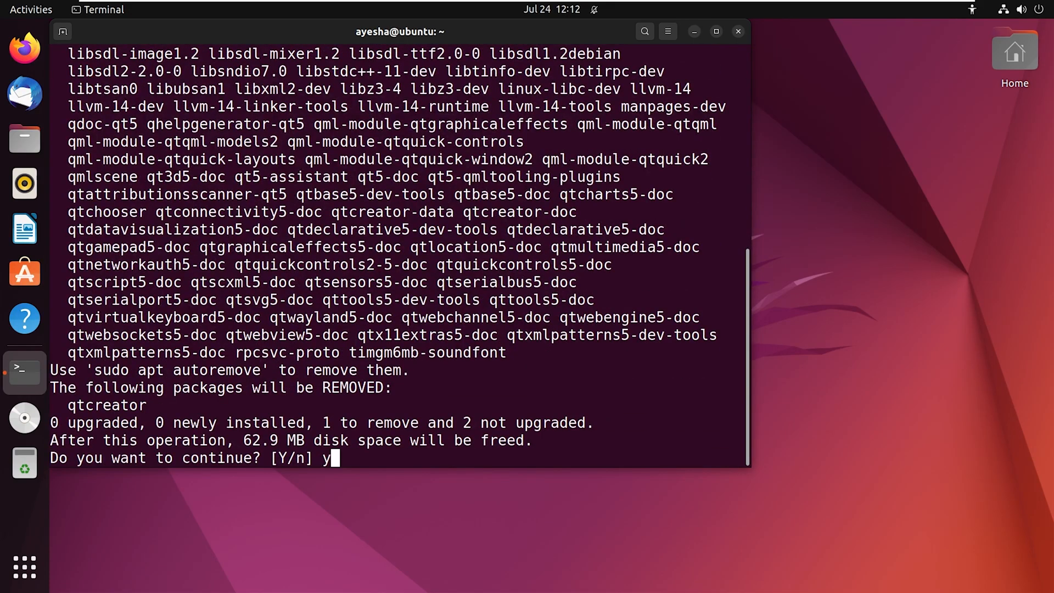